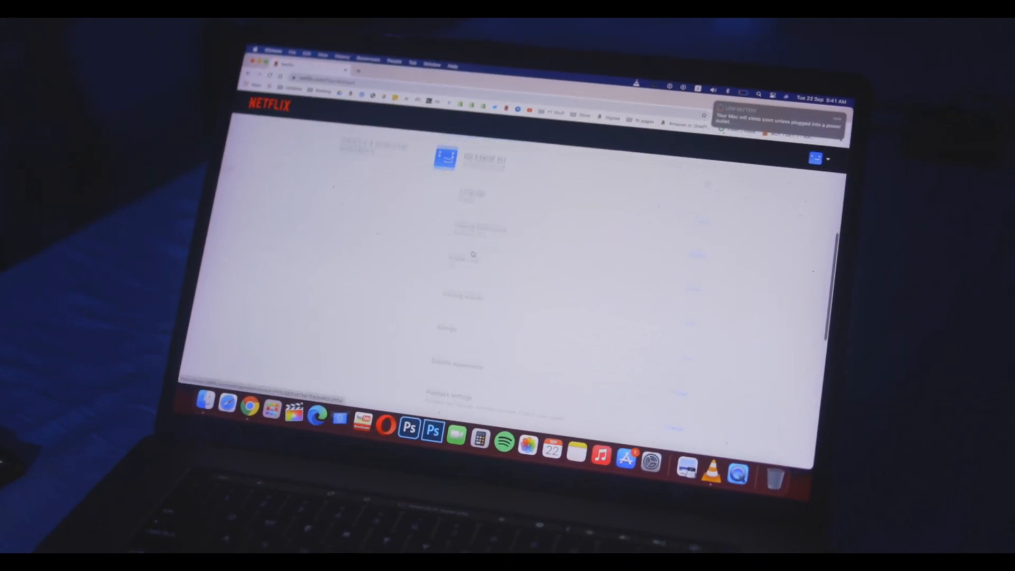
Scroll down the Account page toward Subtitle appearance
{"action": "scroll", "scroll_direction": "down", "scroll_amount": 3}
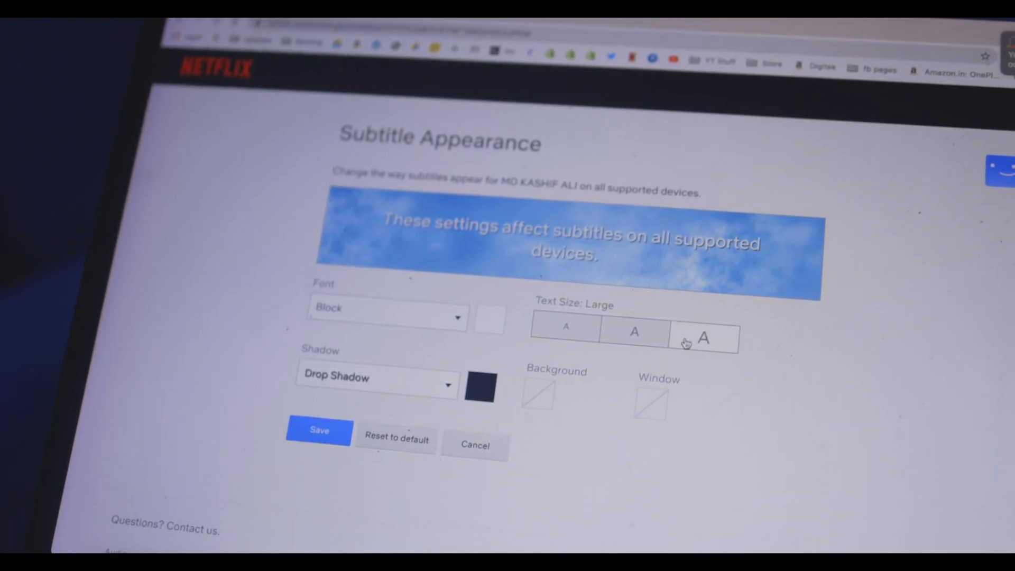
{"action": "left_click", "coordinate": [538, 395]}
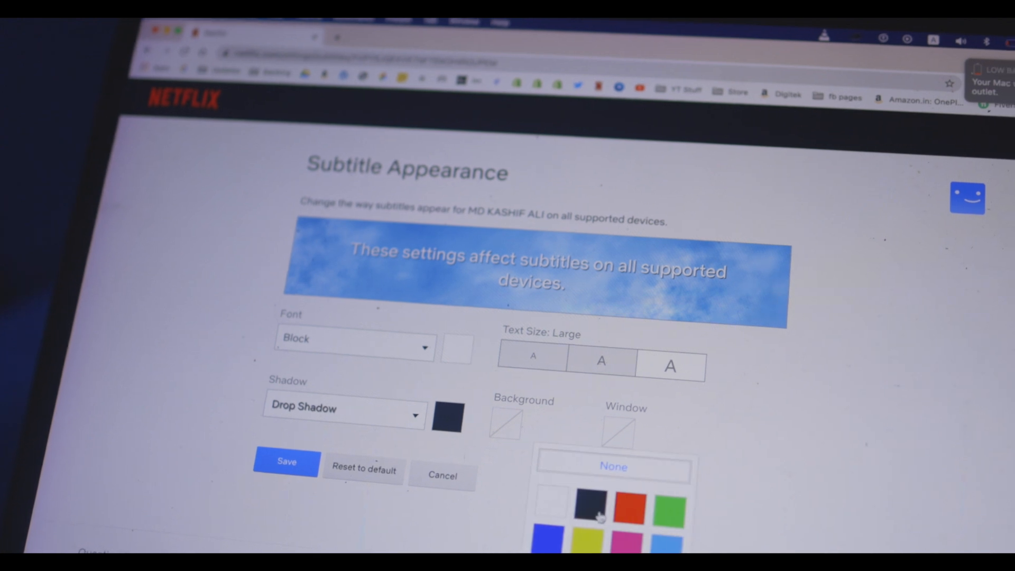
{"action": "left_click", "coordinate": [589, 504]}
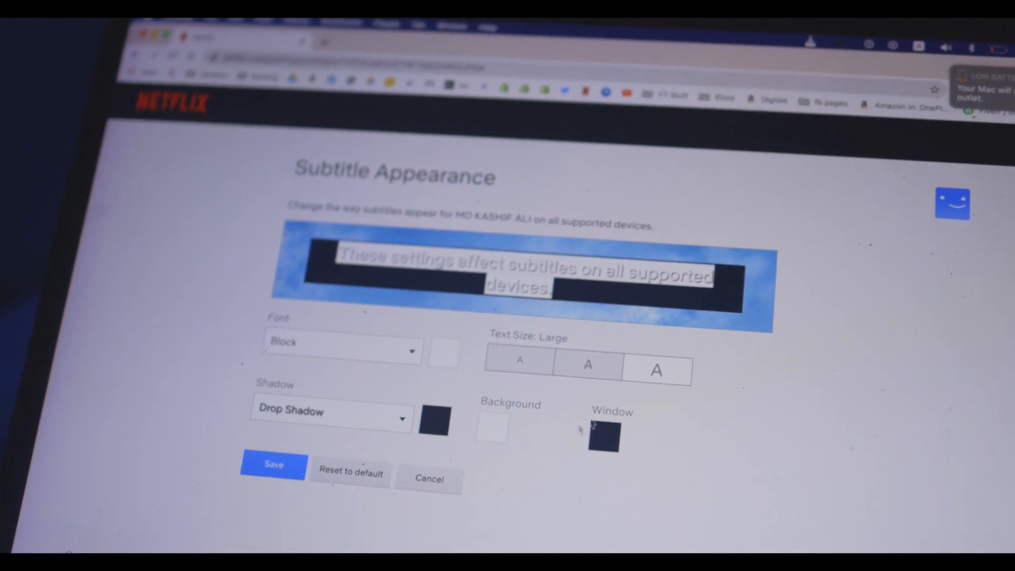
{"action": "left_click", "coordinate": [492, 430]}
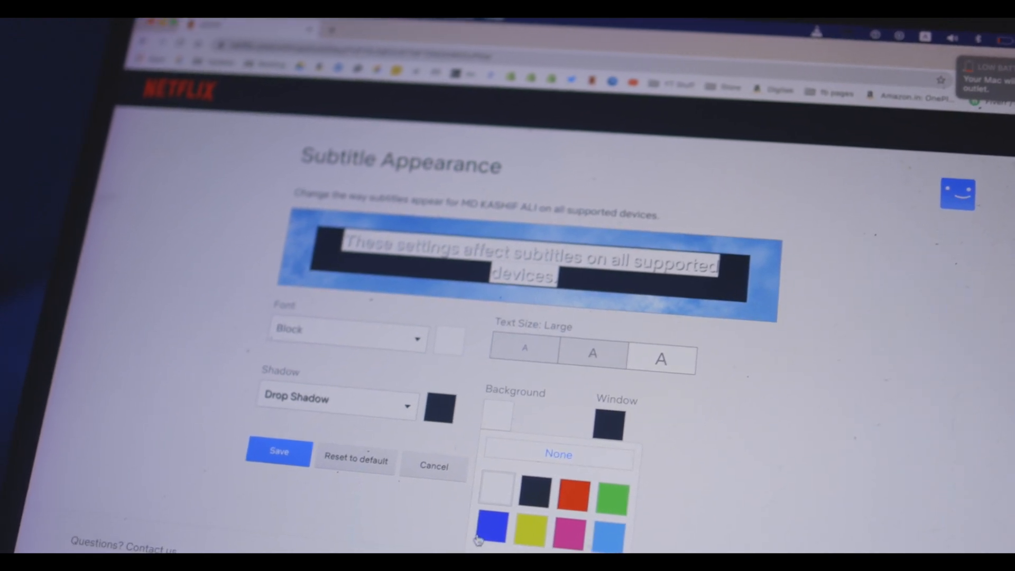
{"action": "left_click", "coordinate": [496, 528]}
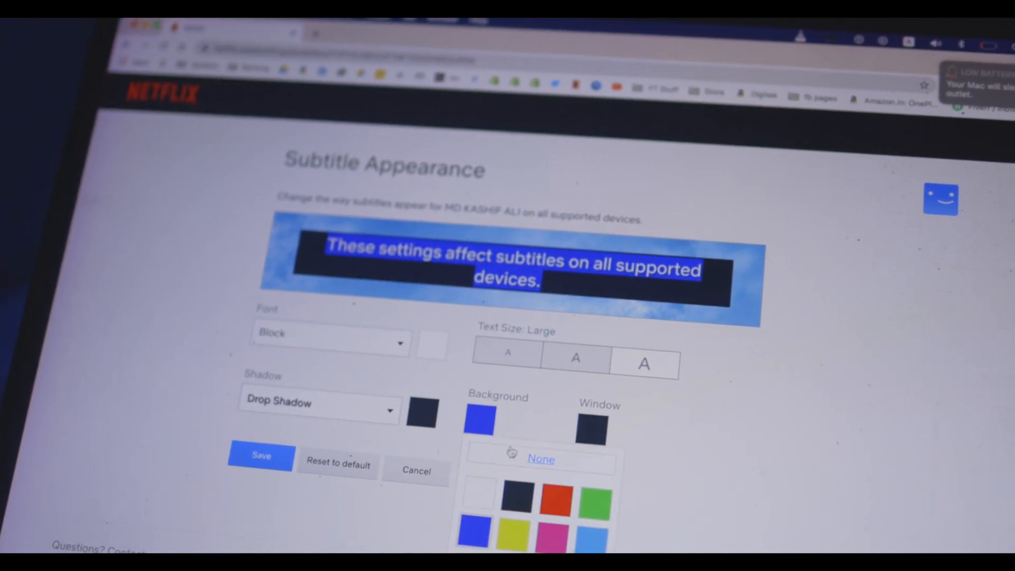
{"action": "left_click", "coordinate": [540, 458]}
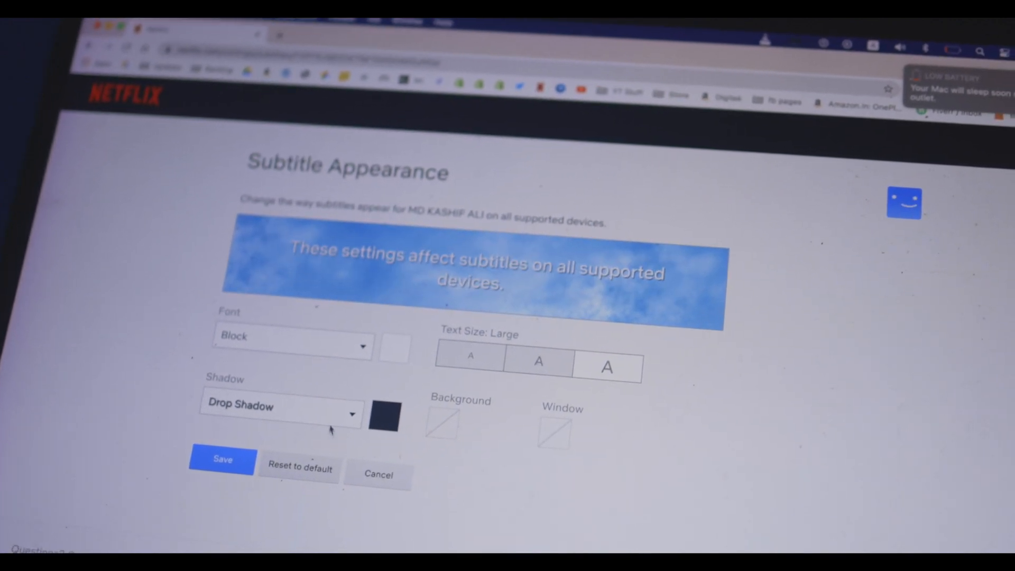
Switch the subtitle shadow style from Drop Shadow to Uniform
{"action": "left_click", "coordinate": [282, 405]}
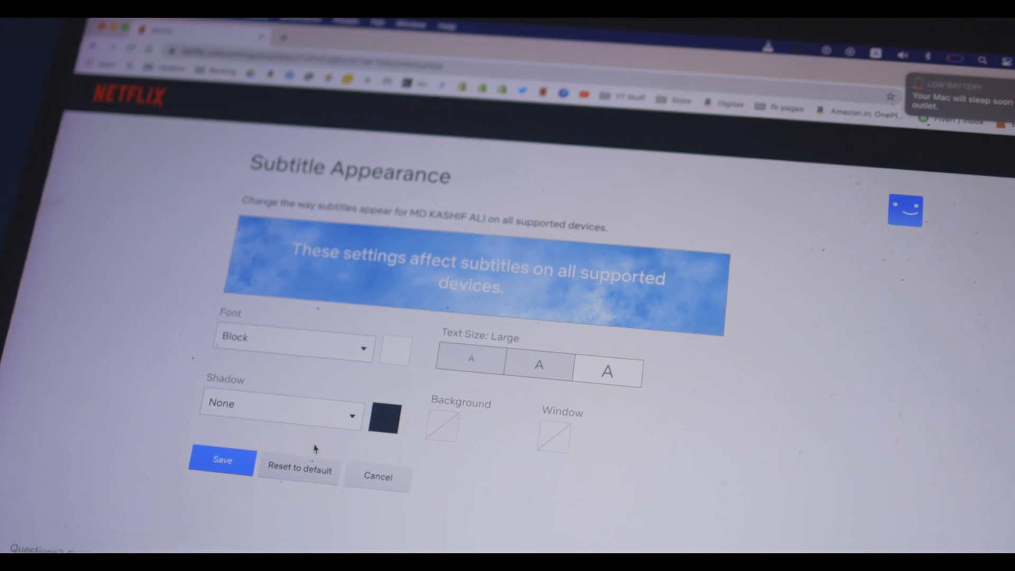
{"action": "left_click", "coordinate": [281, 415]}
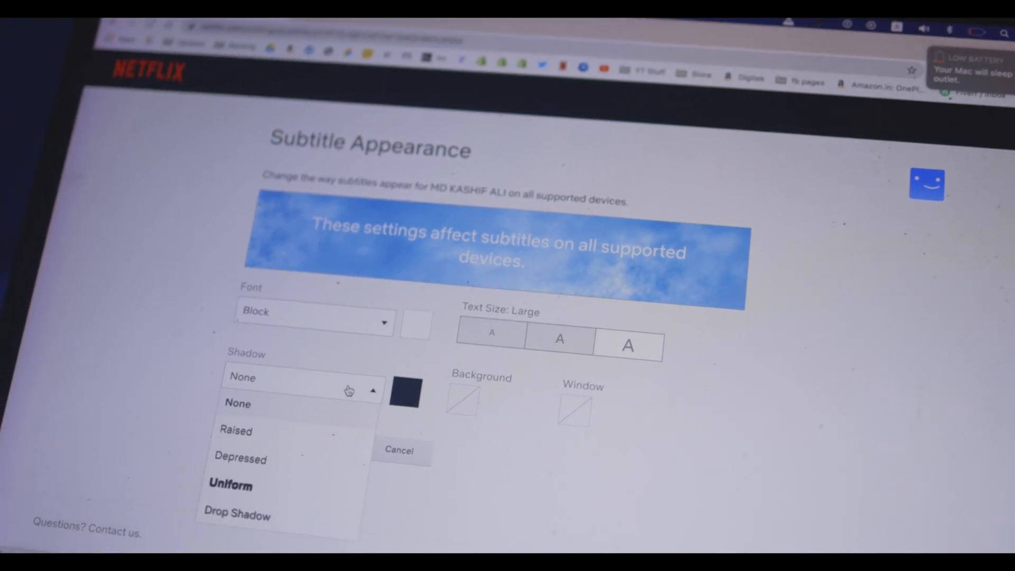
{"action": "left_click", "coordinate": [230, 484]}
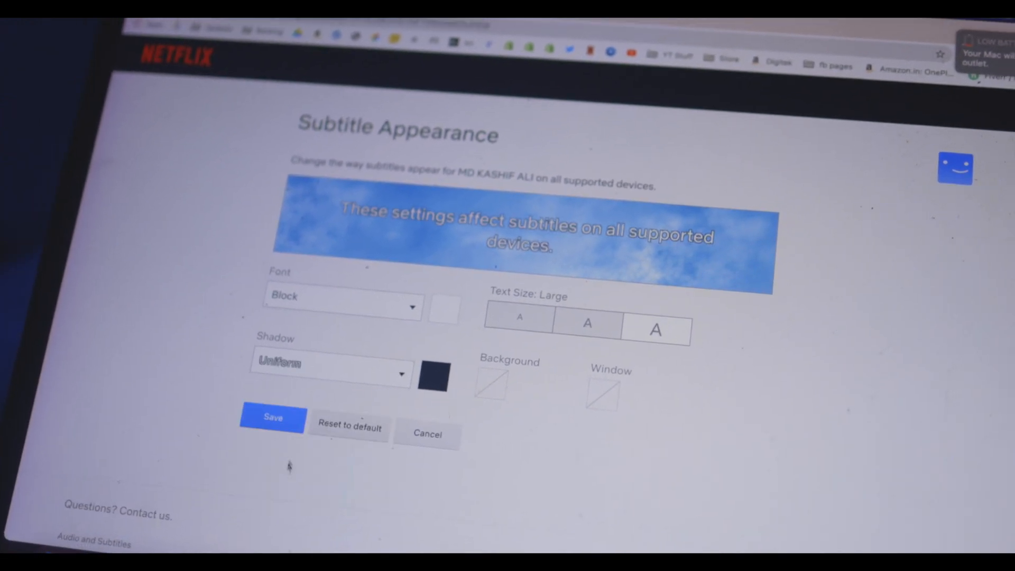
{"action": "left_click", "coordinate": [330, 363]}
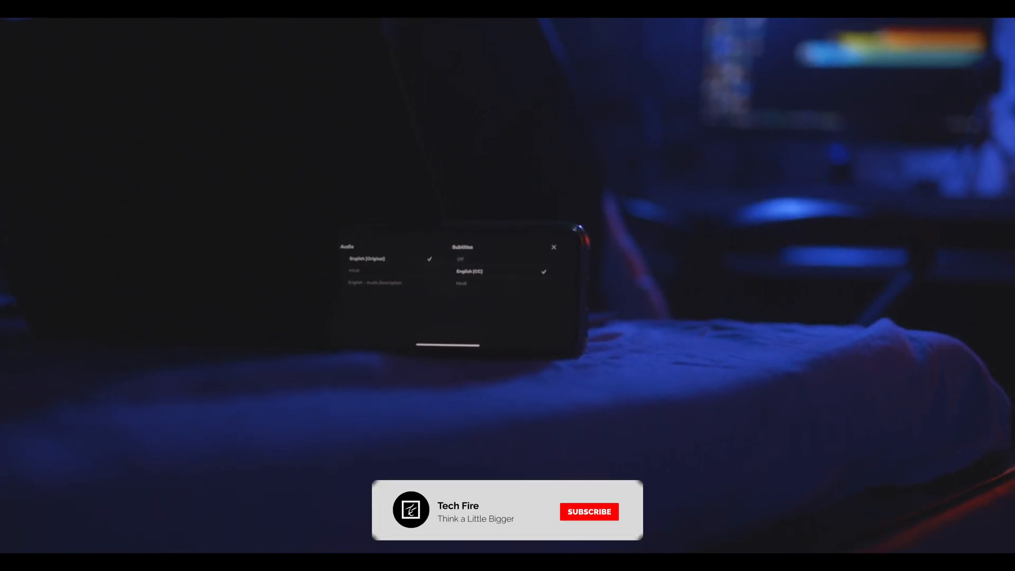
Select English (CC) subtitles in the phone's Audio & Subtitles panel
{"action": "left_click", "coordinate": [588, 511]}
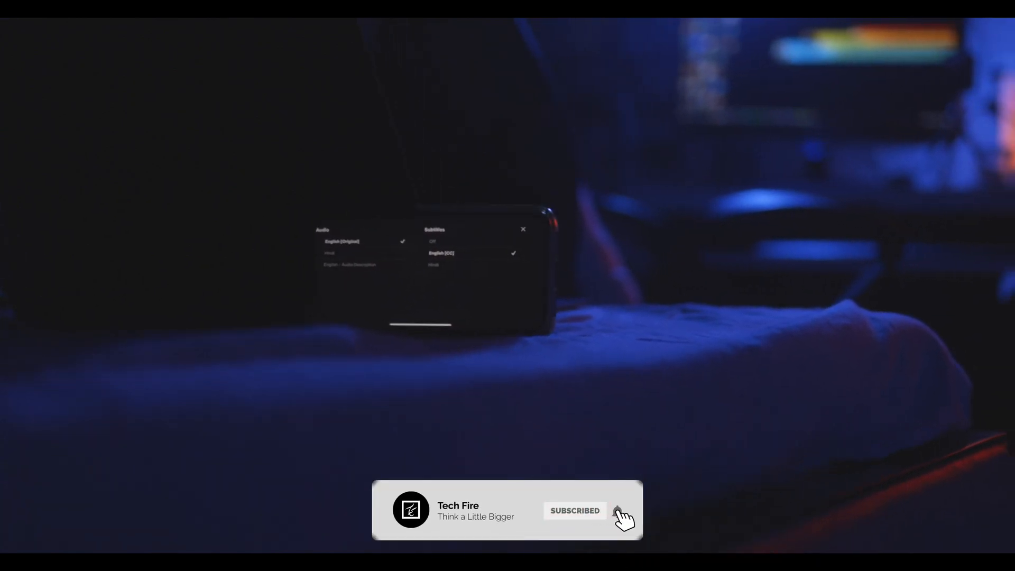